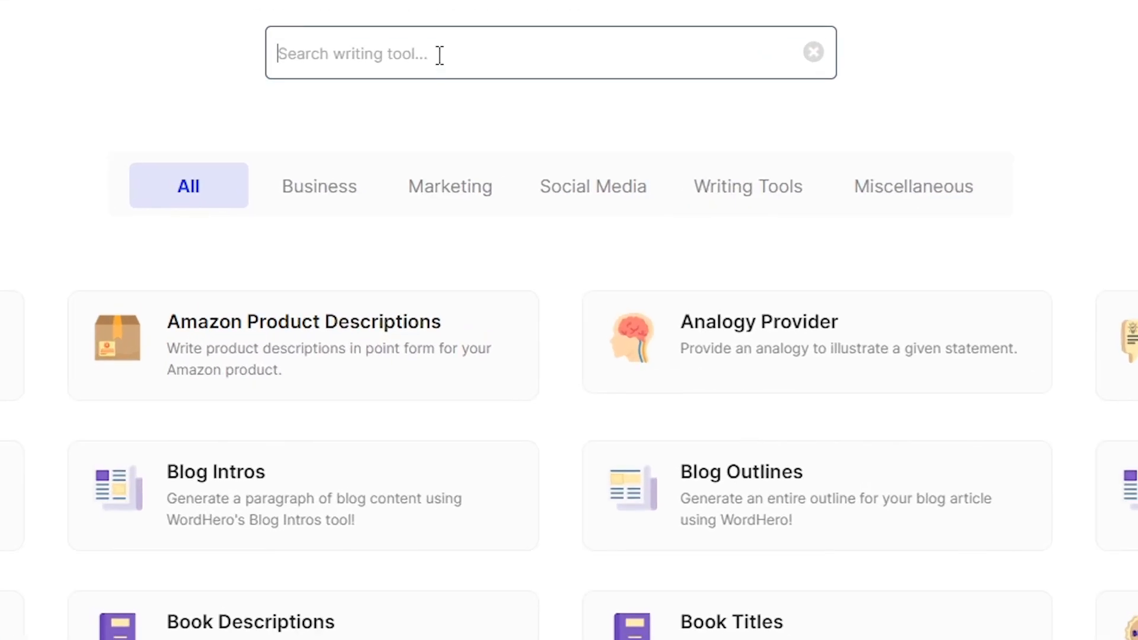
Step: Filter the tool library to the Marketing category and browse its blog and explanation tools
left_click(450, 186)
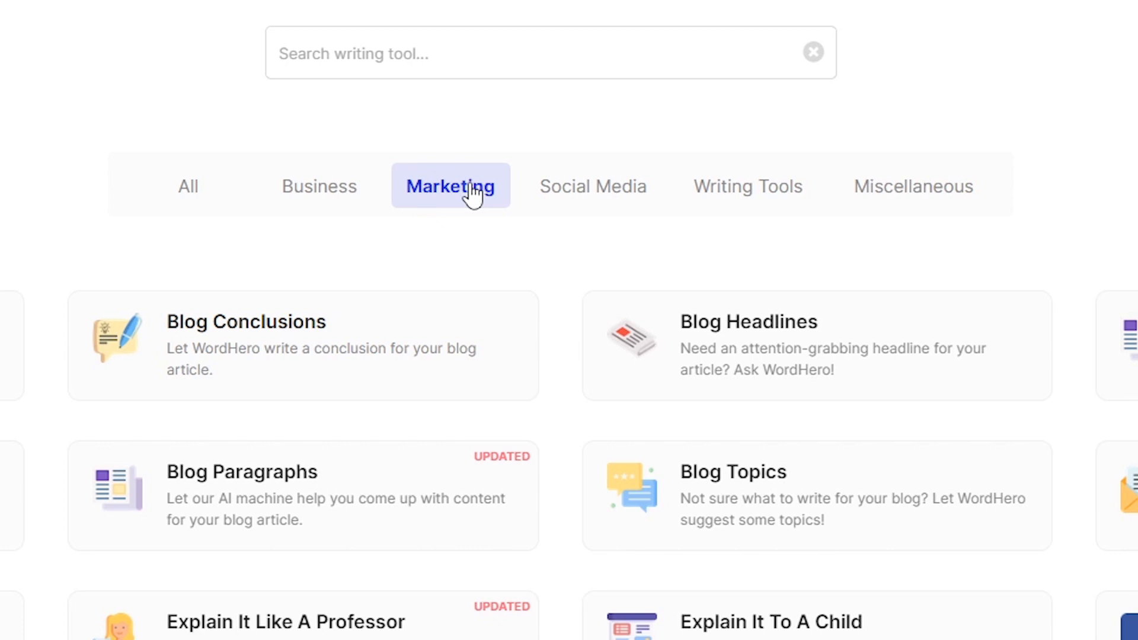
scroll("down", 3)
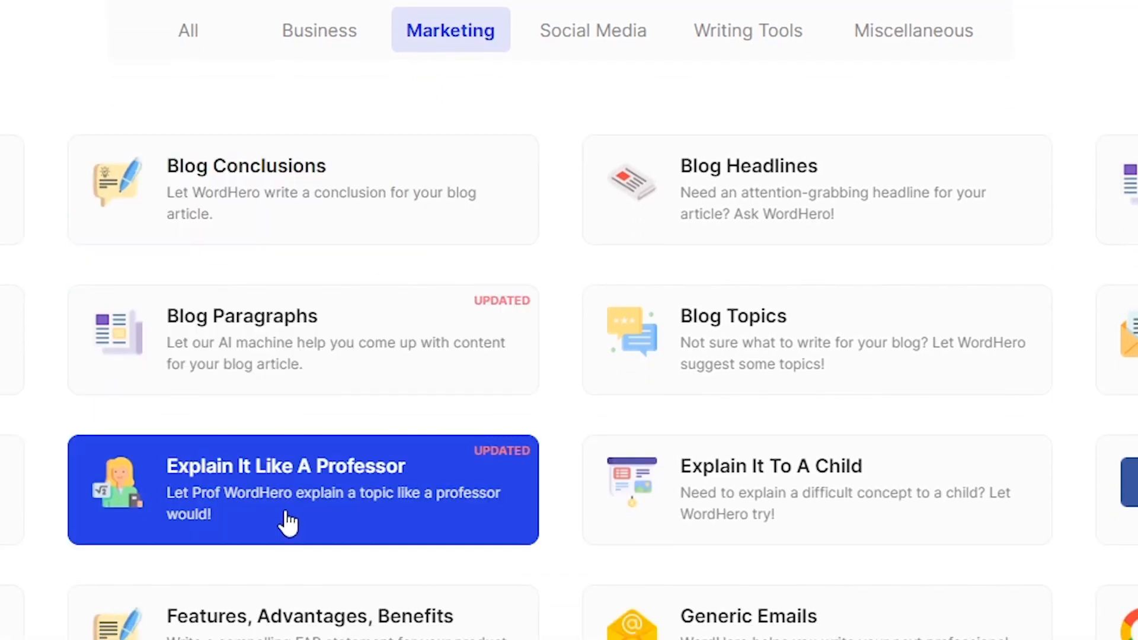
mouse_move(267, 530)
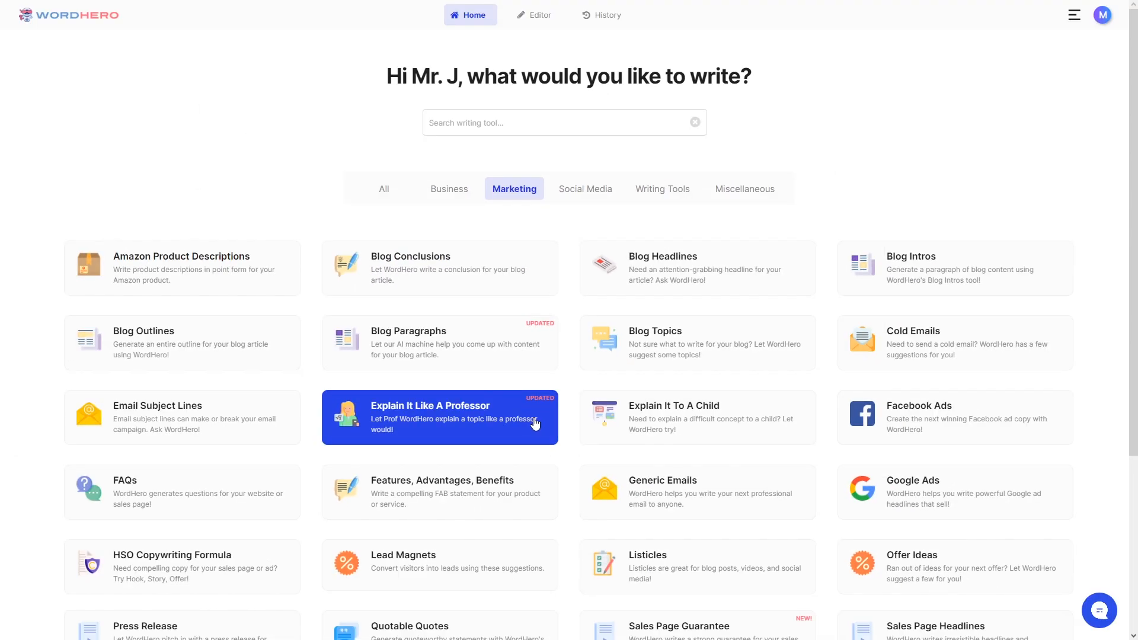
Step: Start the Explain It Like A Professor tool with 'What is an AI?' as the short description
left_click(438, 417)
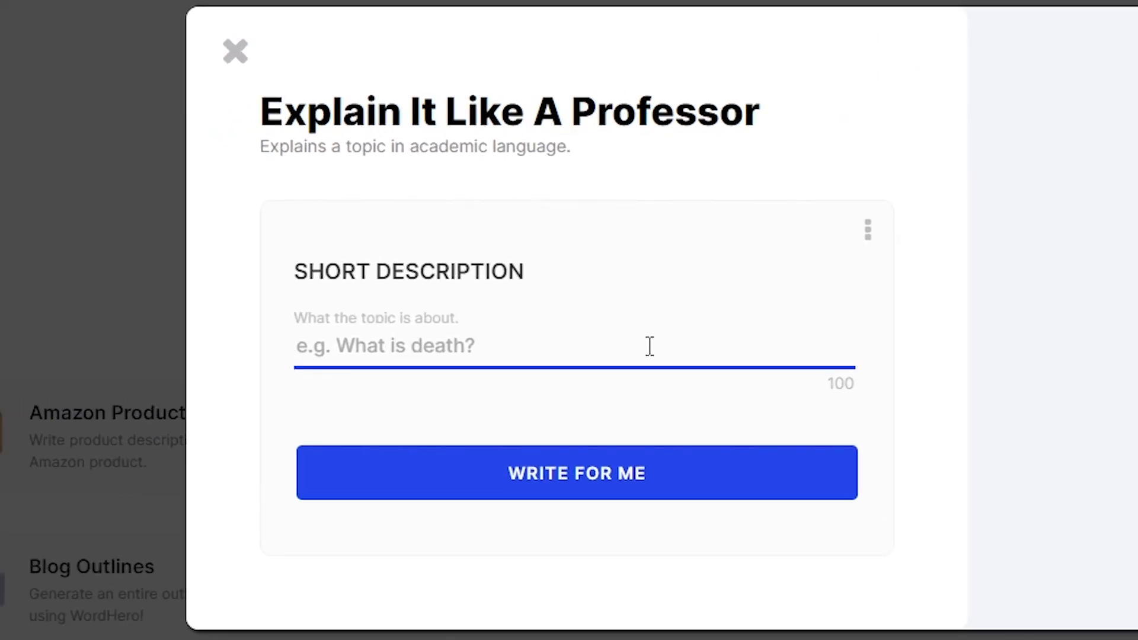
type("What is an AI?")
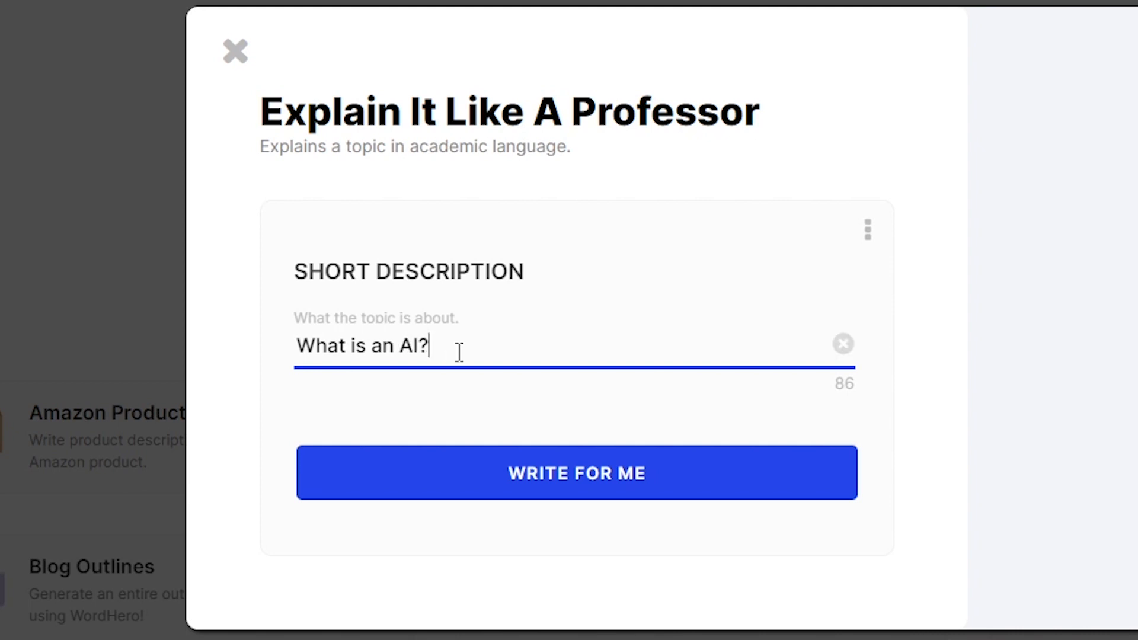
mouse_move(727, 500)
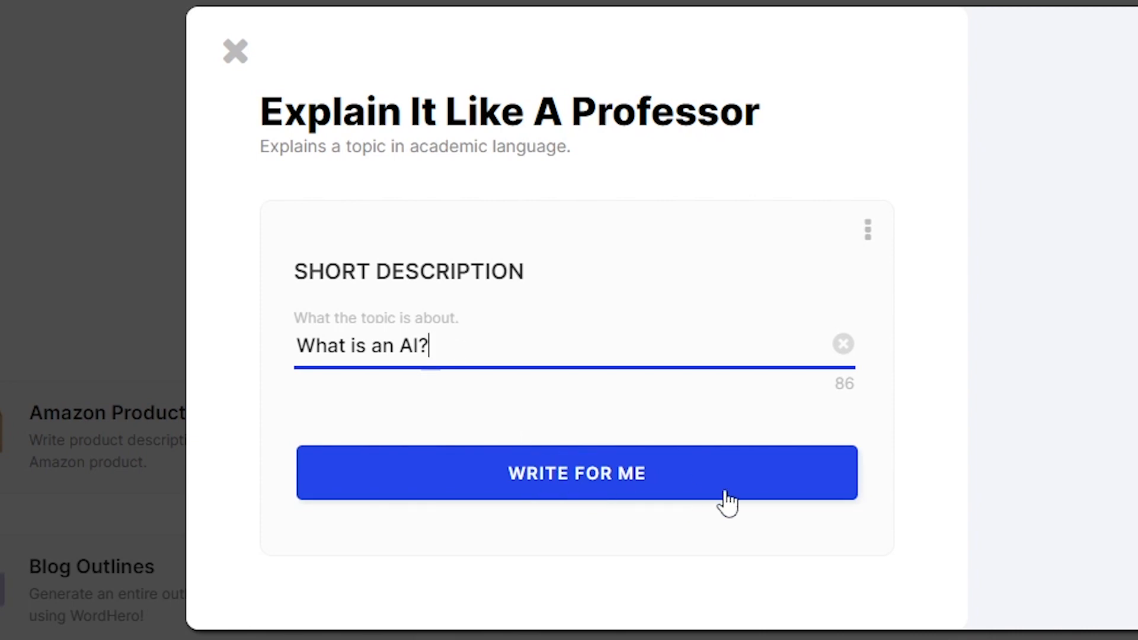
Step: Run WRITE FOR ME to produce two professor-style paragraphs (81 words) explaining what an AI is
left_click(576, 473)
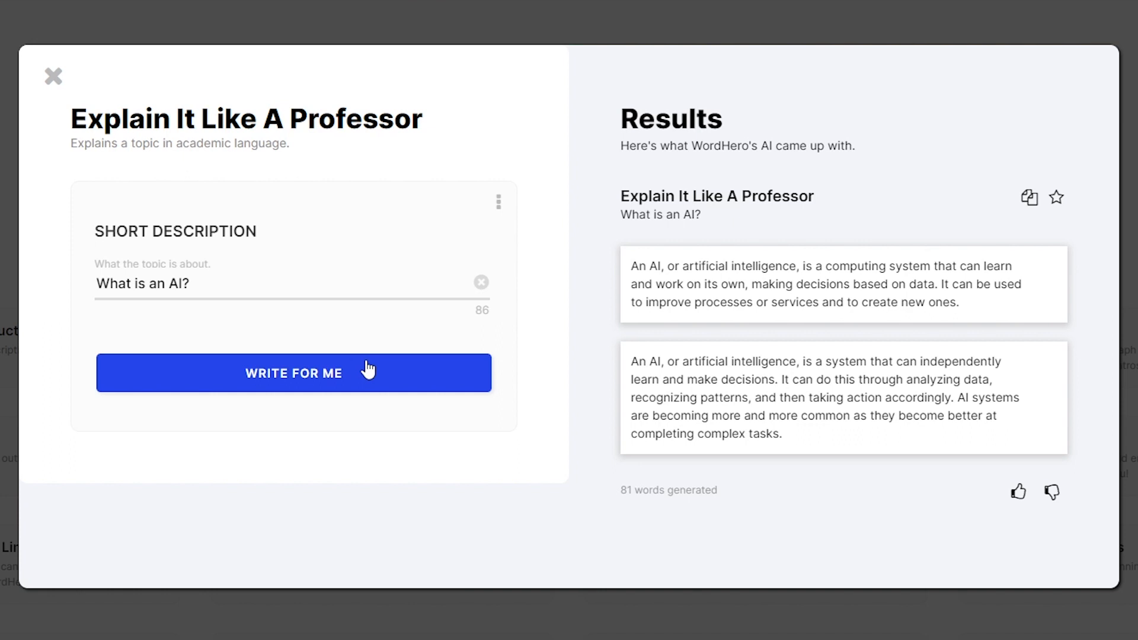
mouse_move(411, 190)
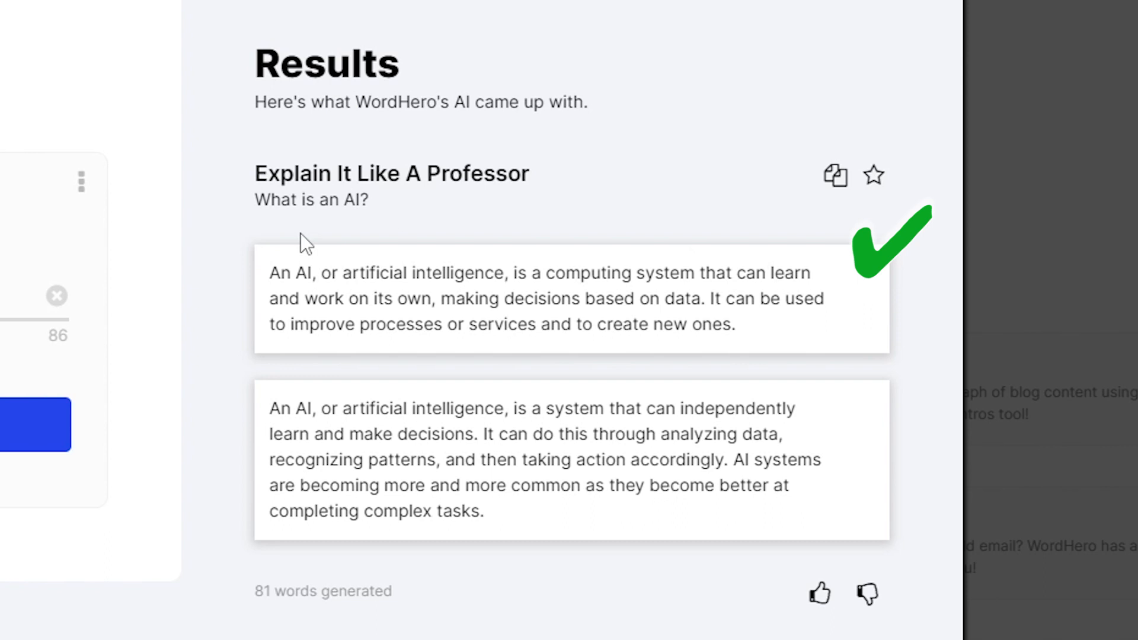
mouse_move(315, 472)
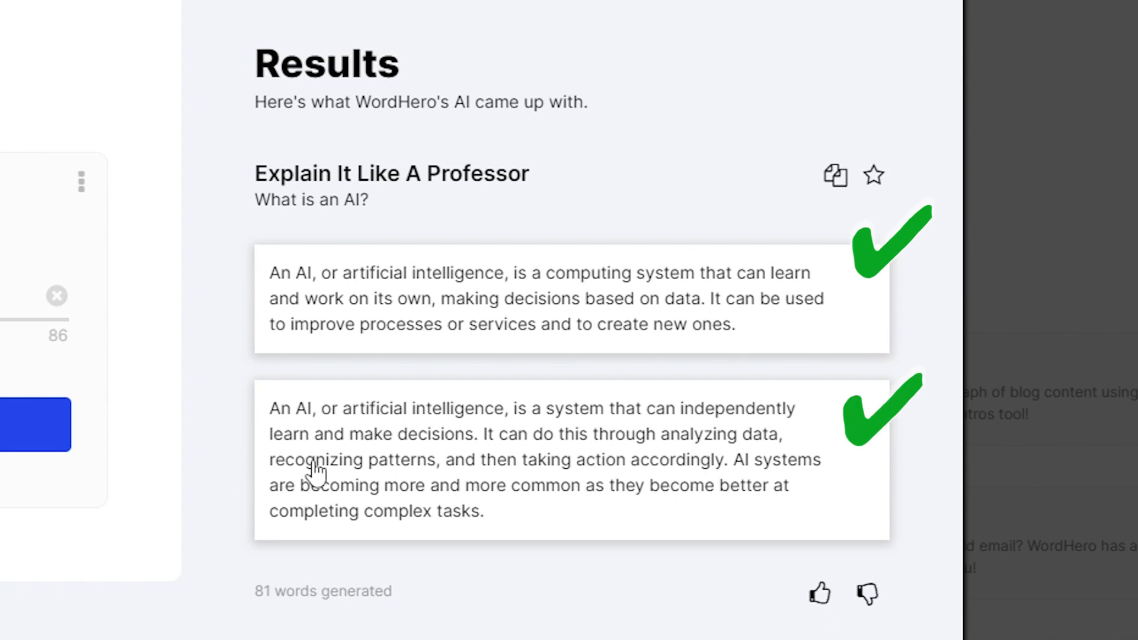
mouse_move(310, 470)
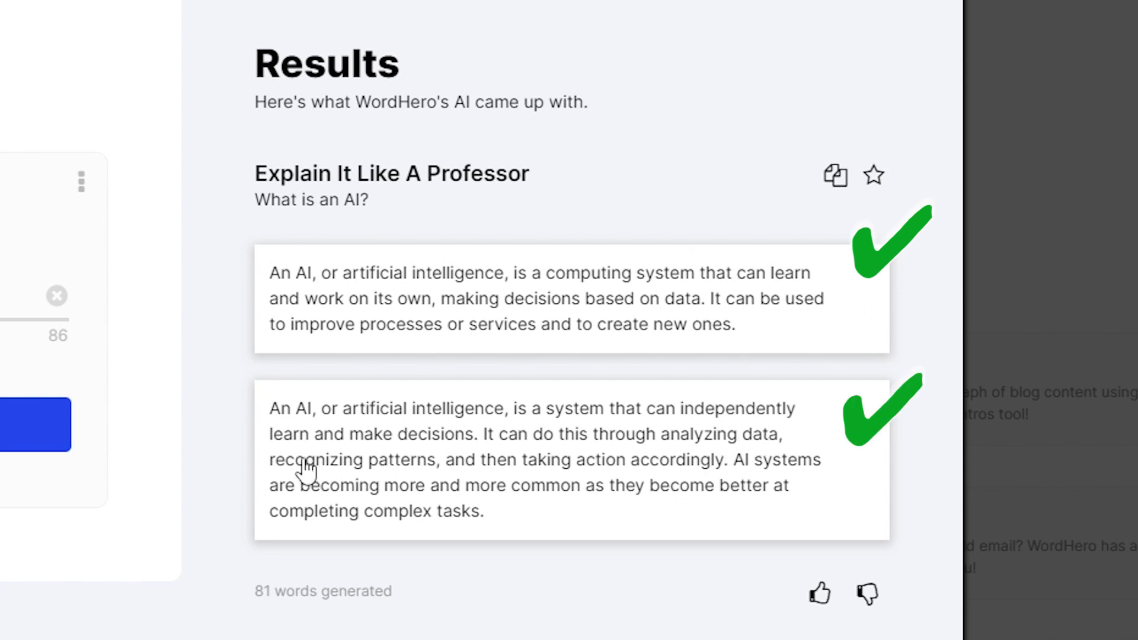
mouse_move(626, 461)
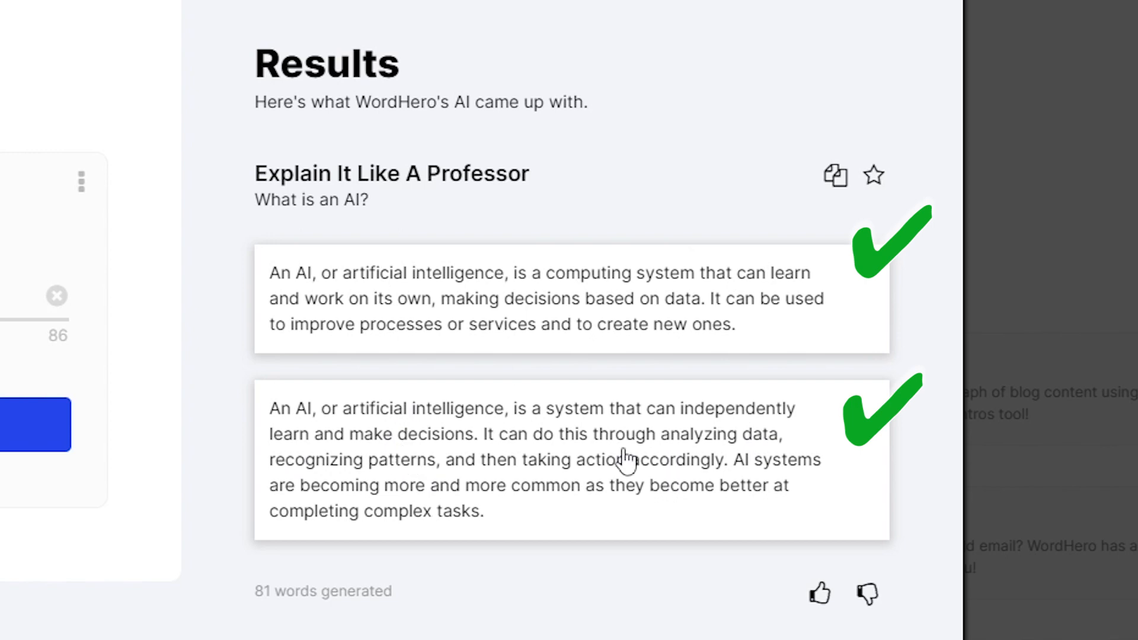
mouse_move(602, 500)
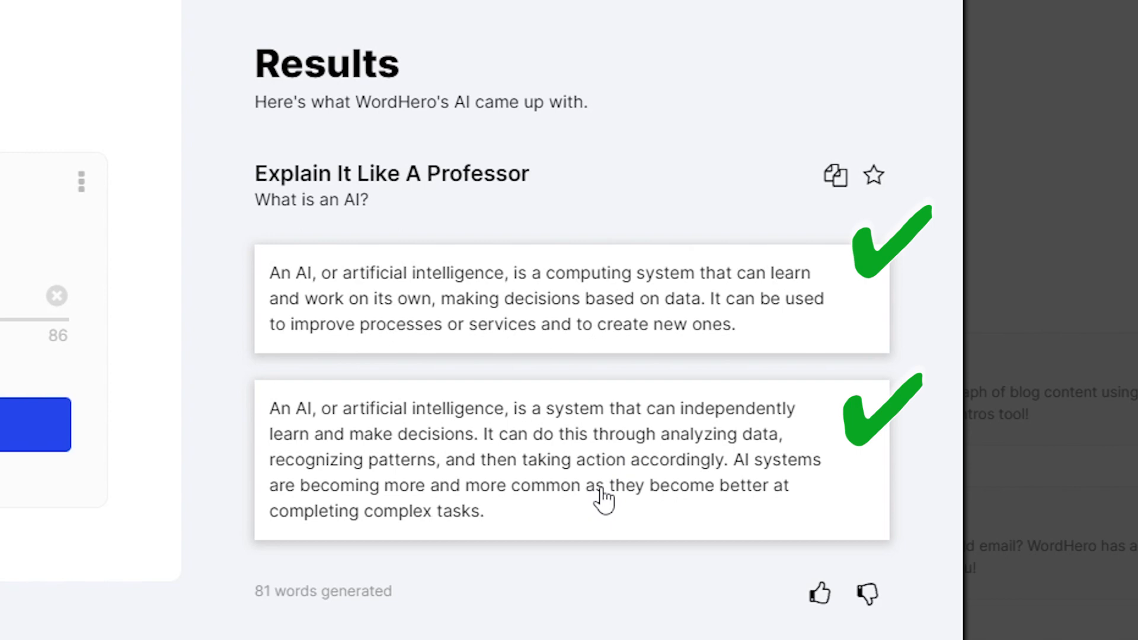
mouse_move(616, 516)
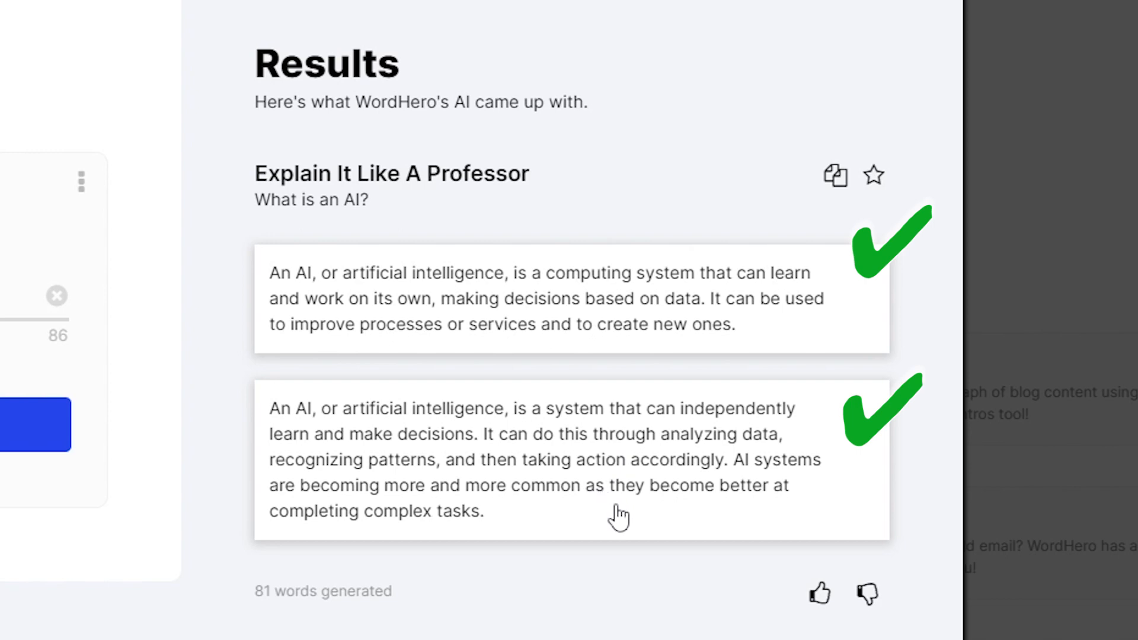
mouse_move(606, 519)
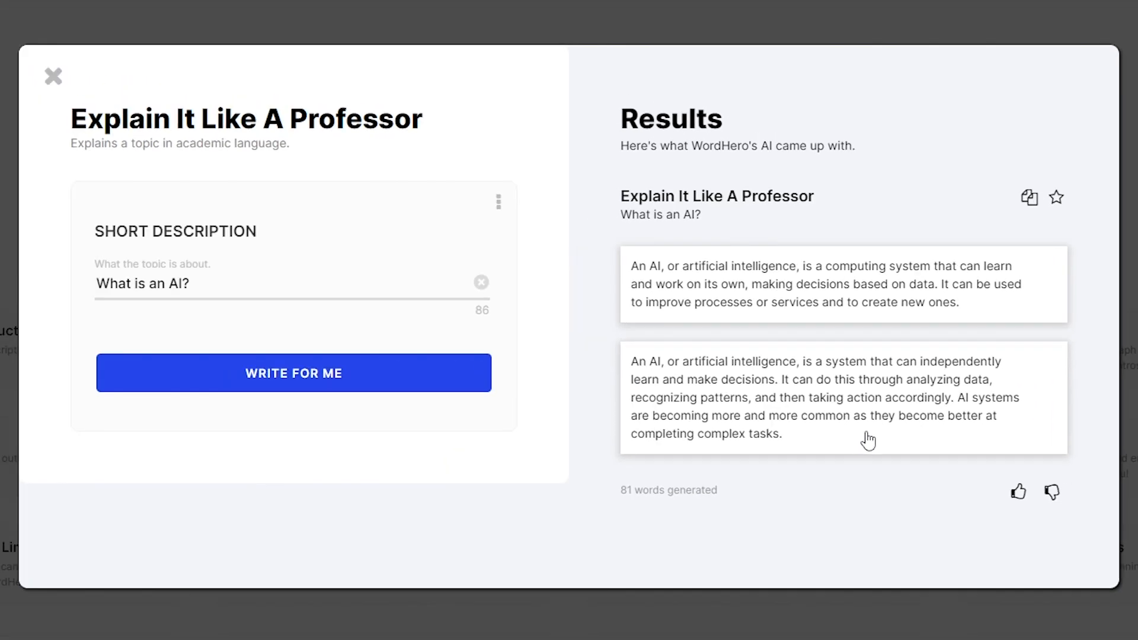
Step: Dismiss the professor tool dialog and land back on the Marketing tools library
left_click(1017, 491)
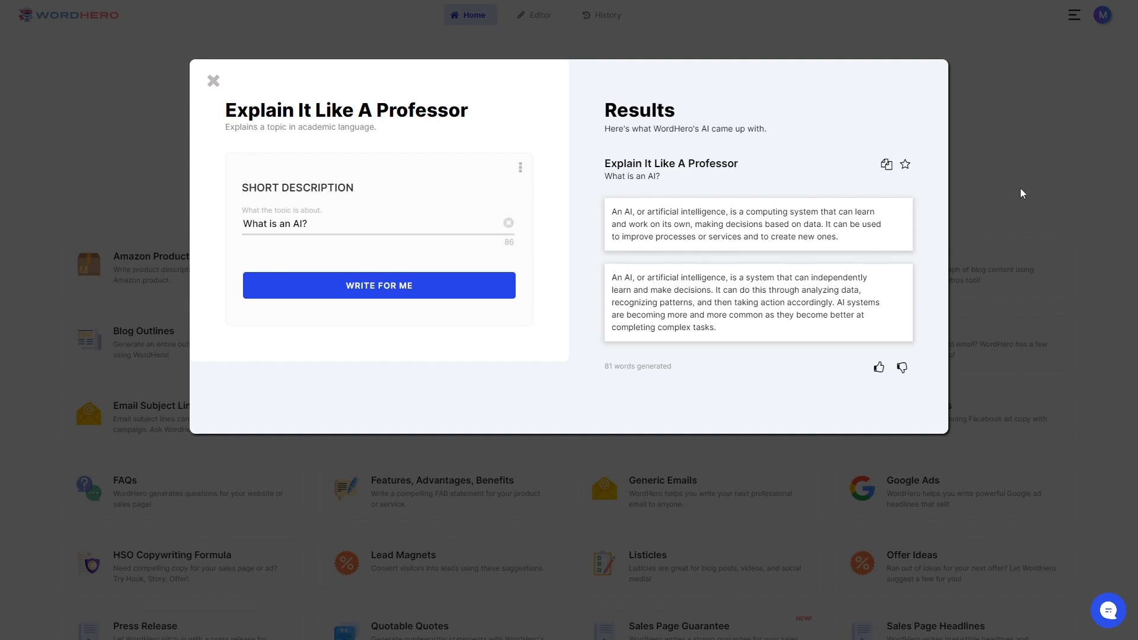
left_click(213, 81)
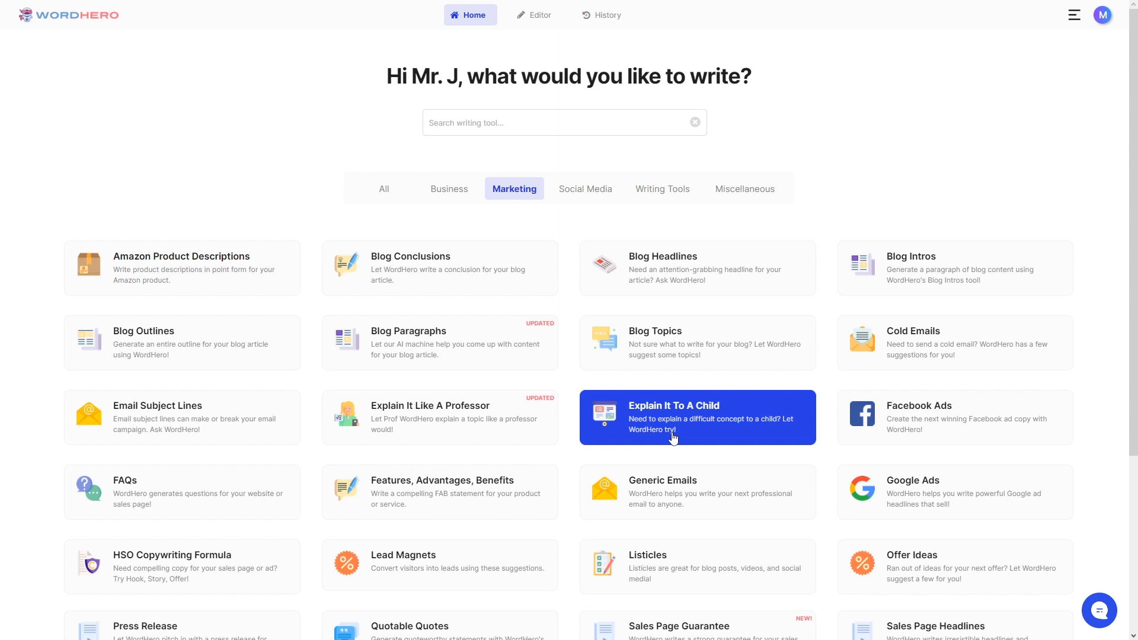
mouse_move(710, 447)
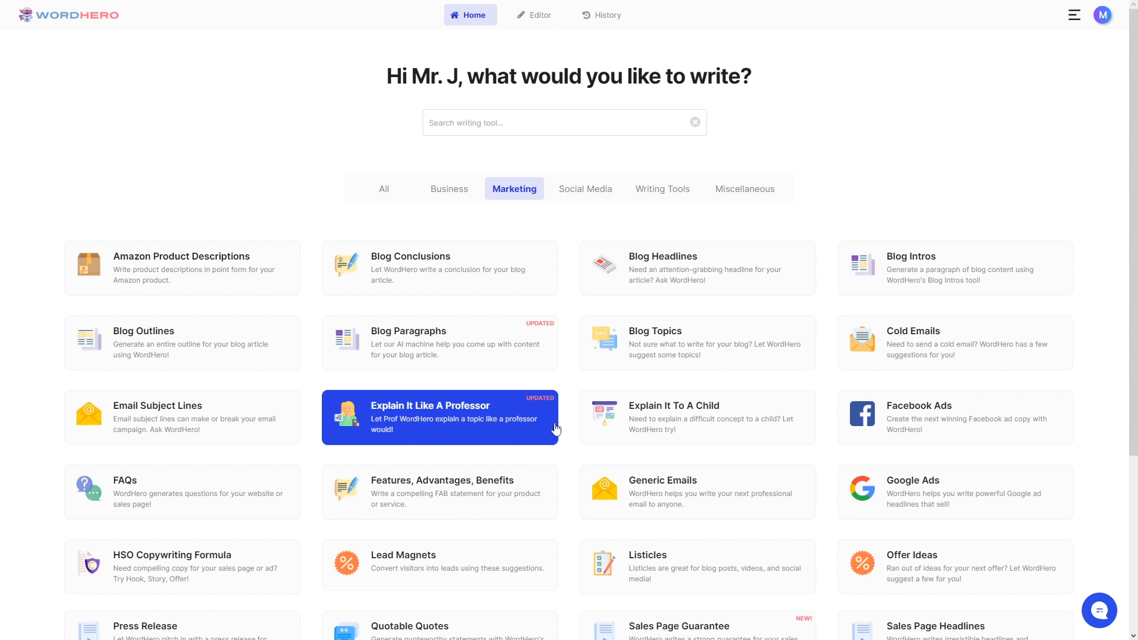
mouse_move(566, 424)
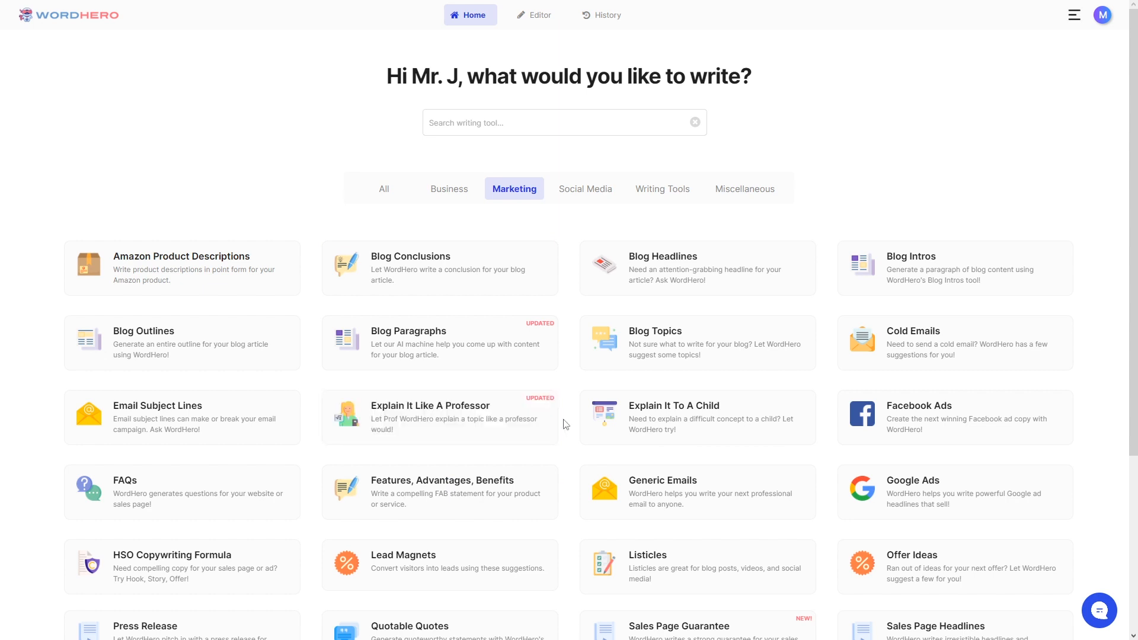
mouse_move(537, 14)
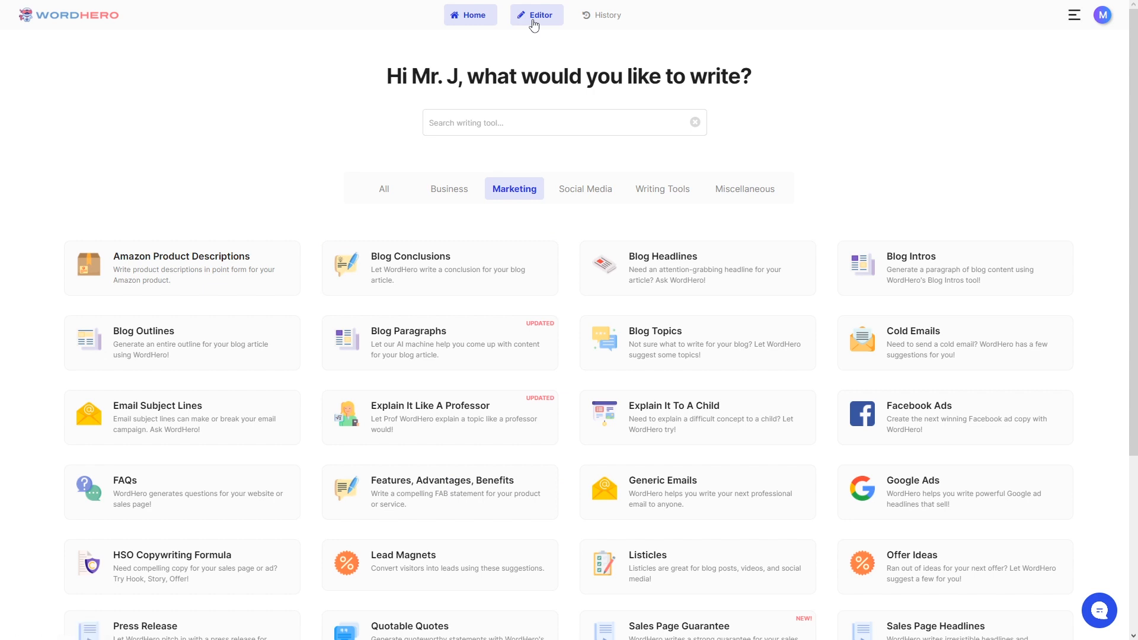
Step: Switch to the Editor workspace whose sidebar lists Explain It Like A Professor
left_click(536, 14)
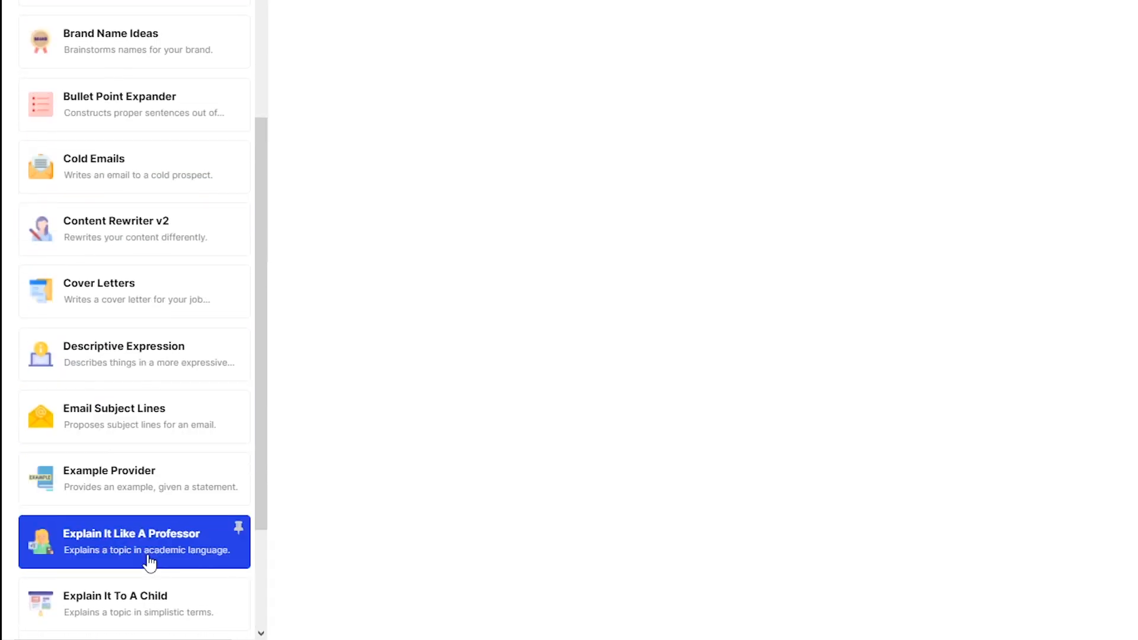
mouse_move(237, 537)
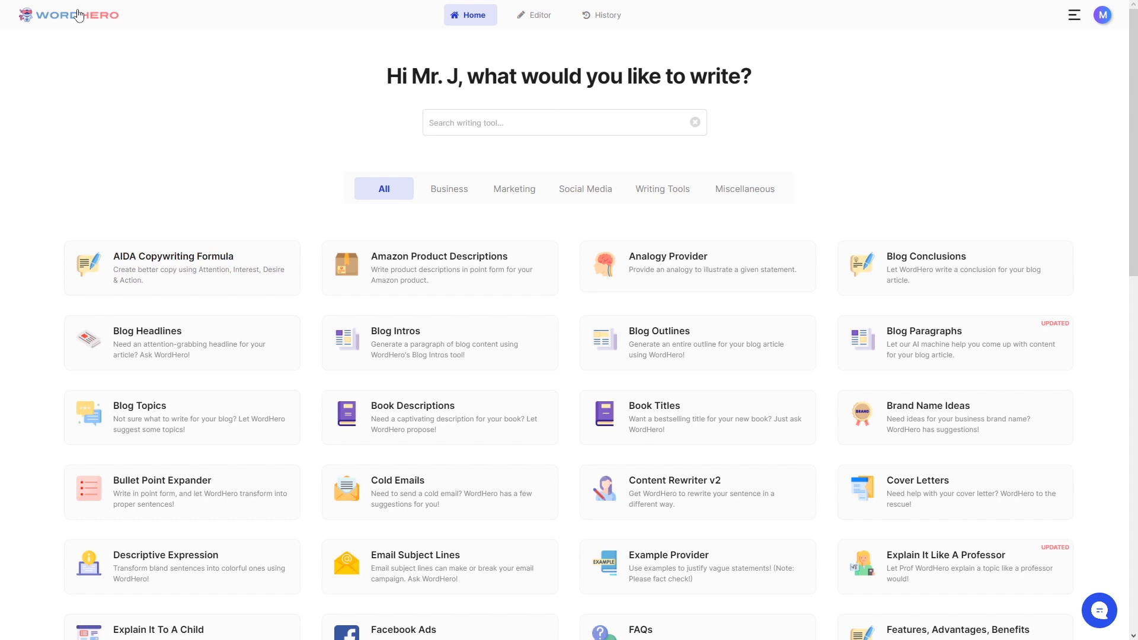
mouse_move(324, 115)
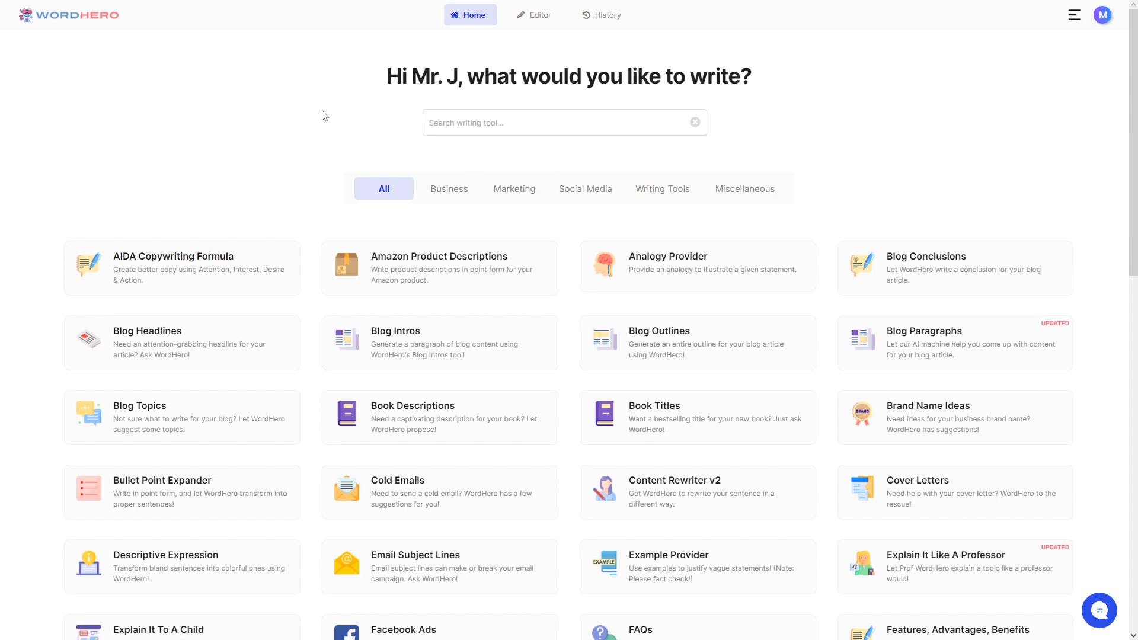